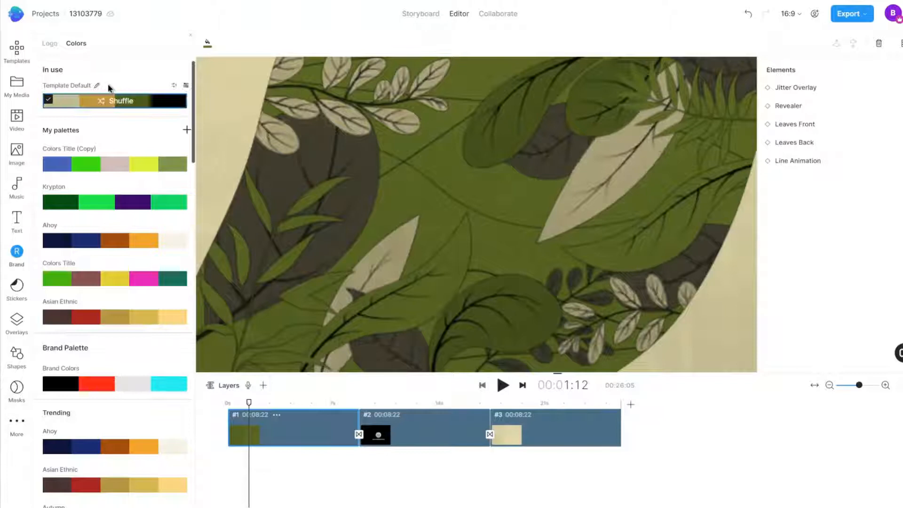
# Shuffle the Template Default palette repeatedly until the leafy scene shows a black background.
pyautogui.click(115, 100)
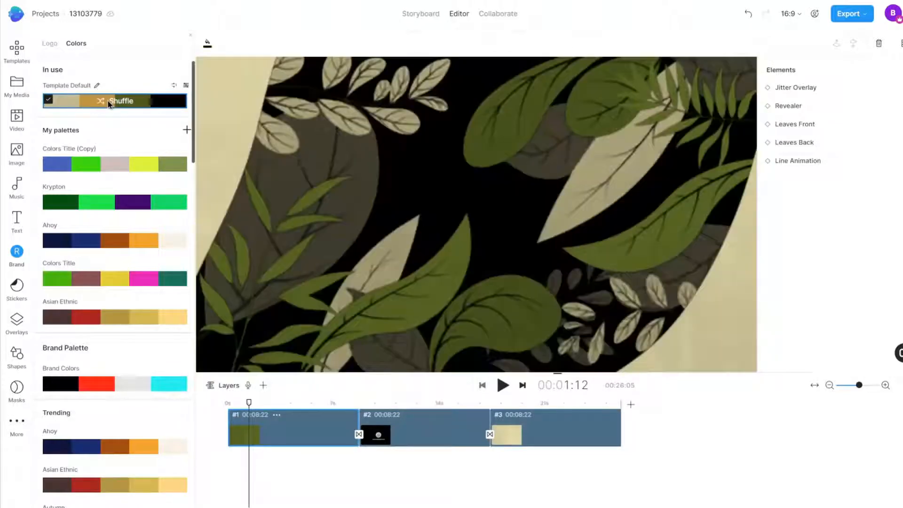
pyautogui.click(121, 101)
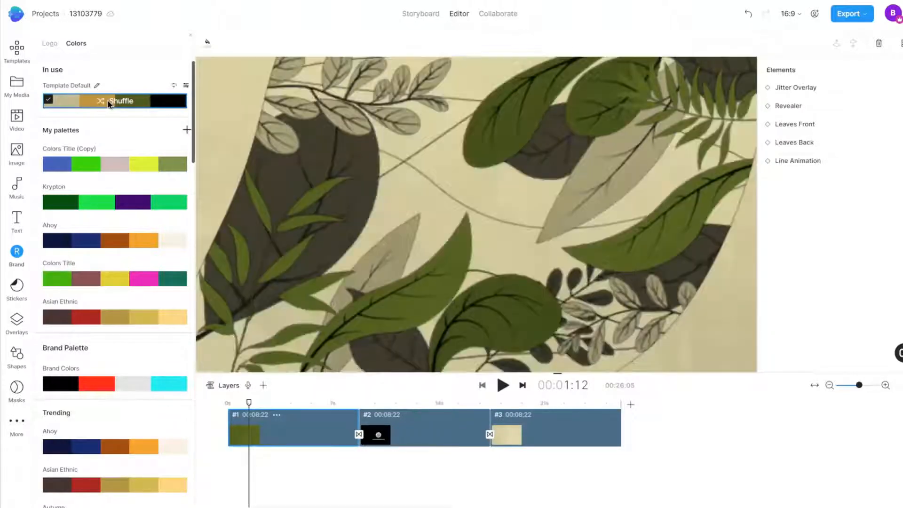
pyautogui.click(121, 101)
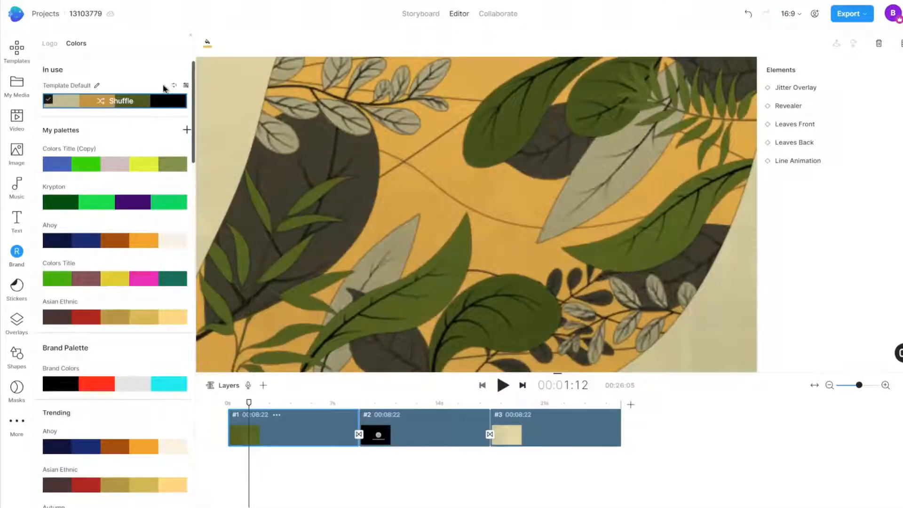
pyautogui.moveTo(175, 86)
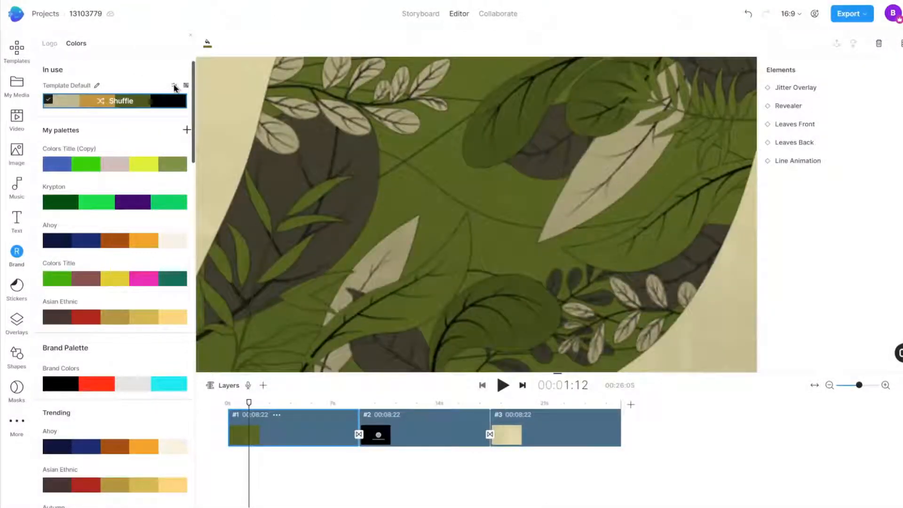
pyautogui.click(120, 101)
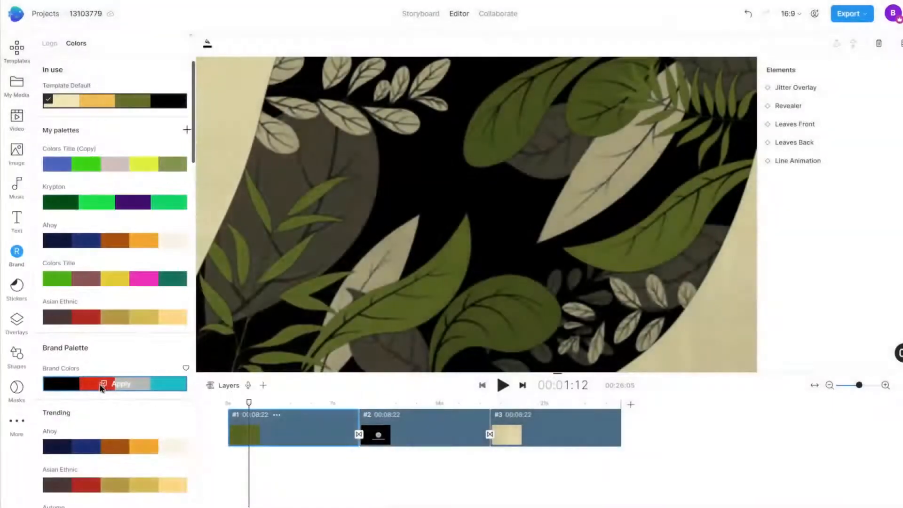
# Apply the Brand Colors palette, turning the leafy scene black, white and grey.
pyautogui.click(121, 384)
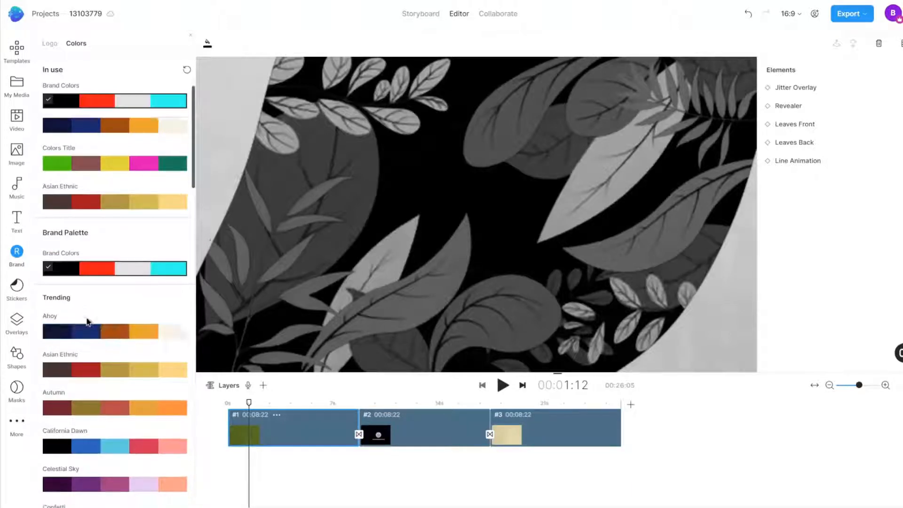
# Apply the trending Halloween palette to the scene and add it to My Palettes.
pyautogui.scroll(-3)
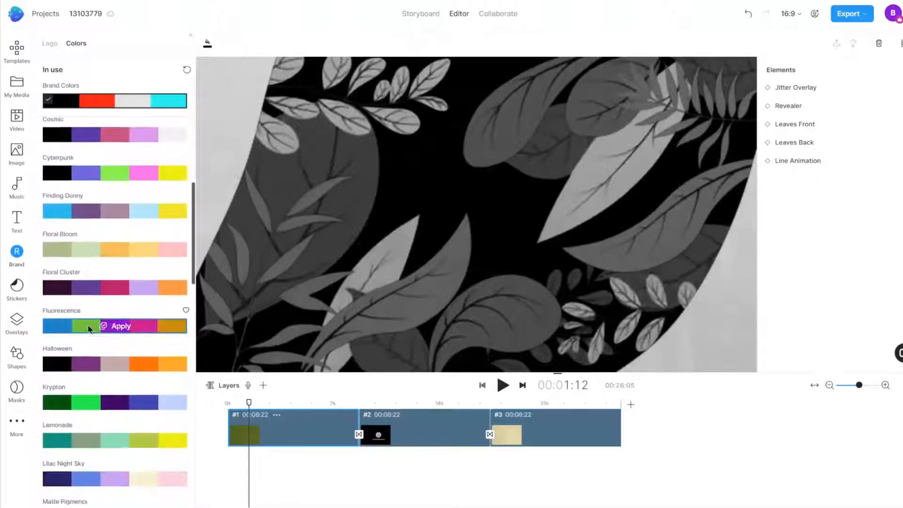
pyautogui.scroll(-3)
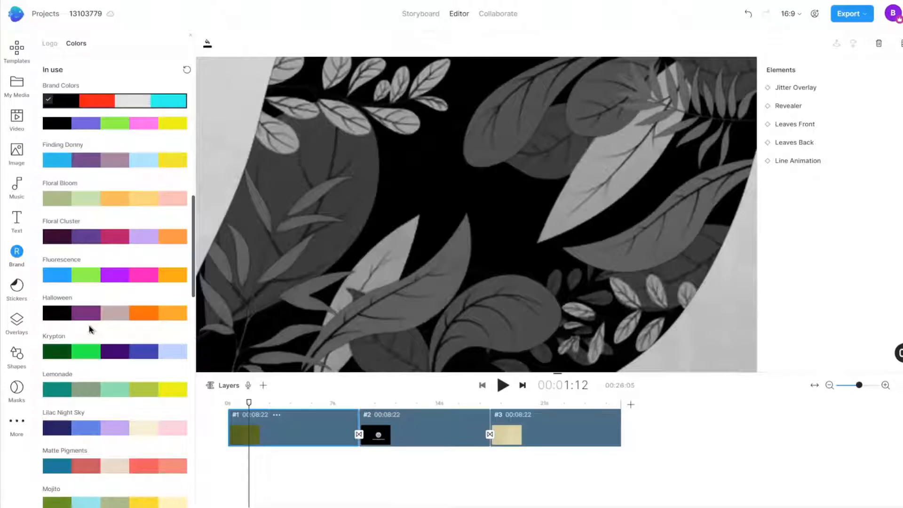
pyautogui.moveTo(86, 265)
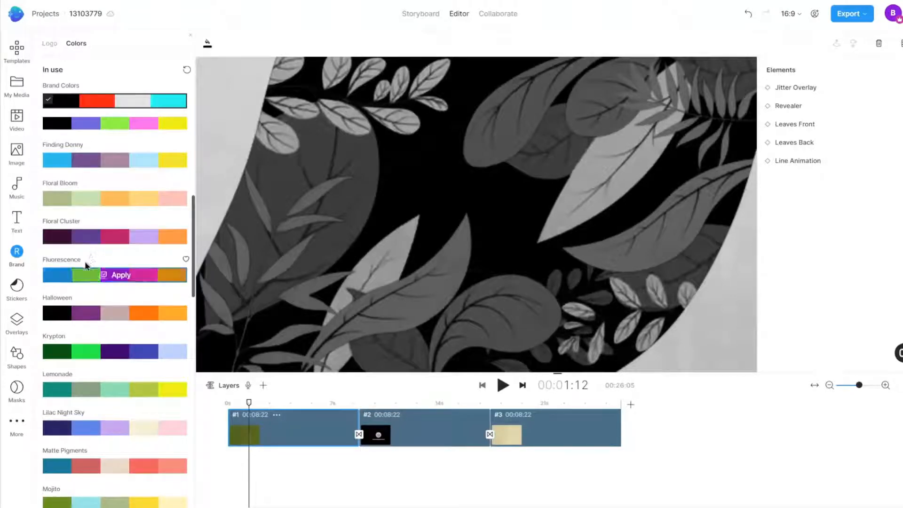
pyautogui.moveTo(102, 313)
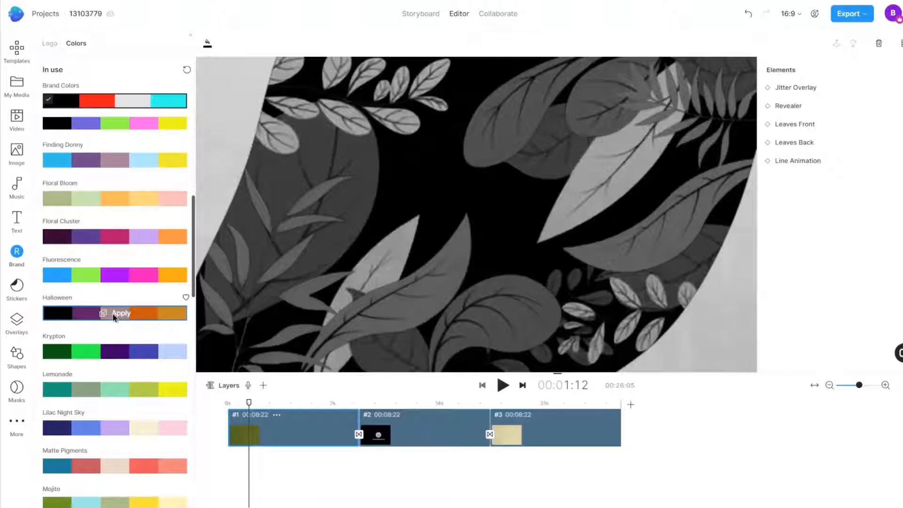
pyautogui.click(121, 312)
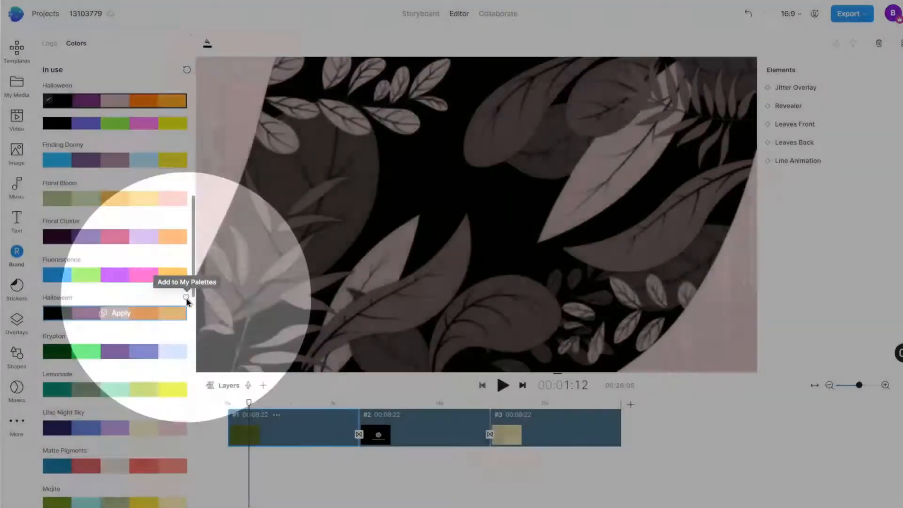
pyautogui.click(185, 298)
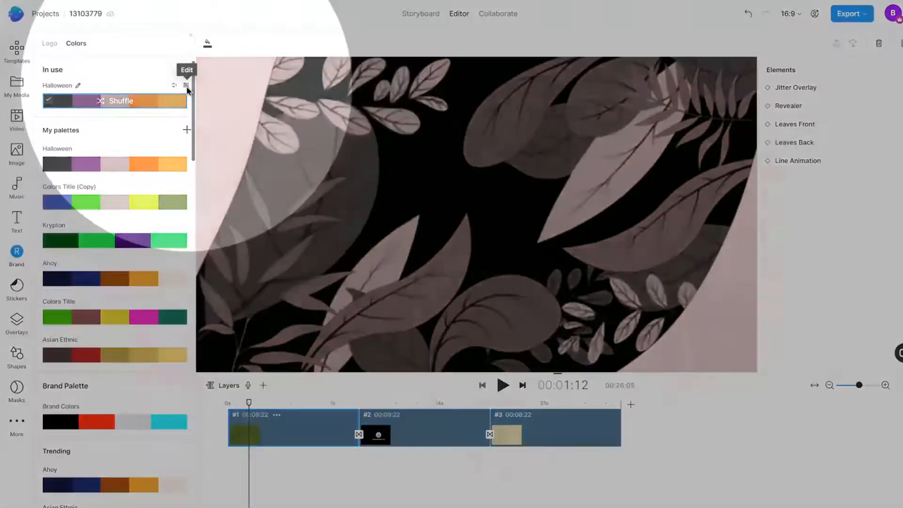
# Edit the Halloween palette's last swatch to grey #8a8a8a and apply the changes.
pyautogui.click(121, 101)
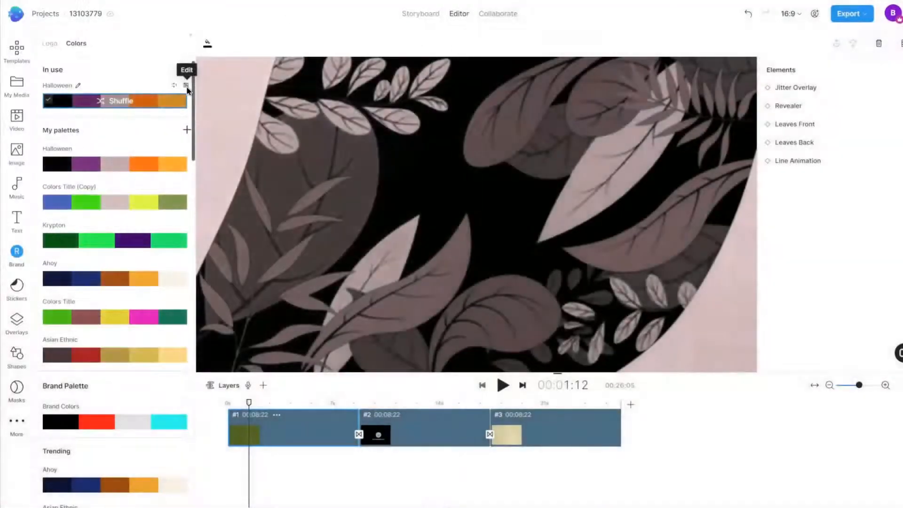
pyautogui.click(184, 84)
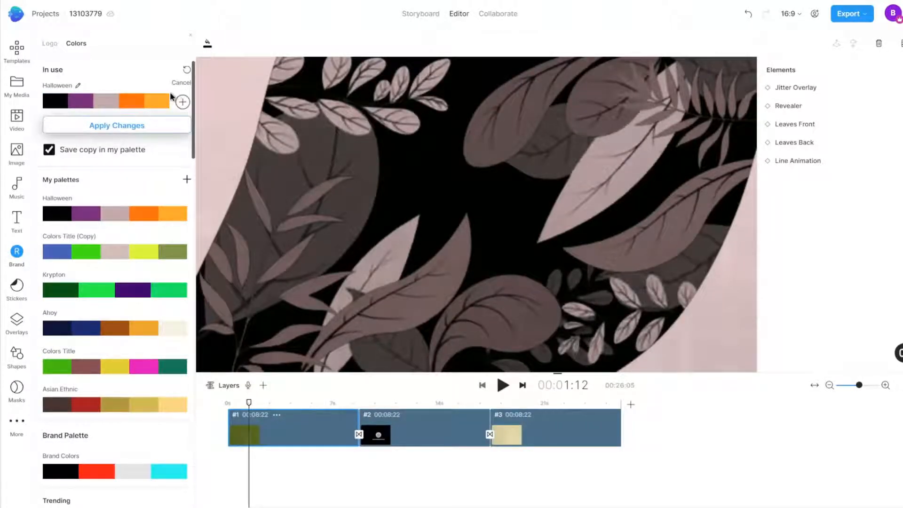
pyautogui.click(161, 102)
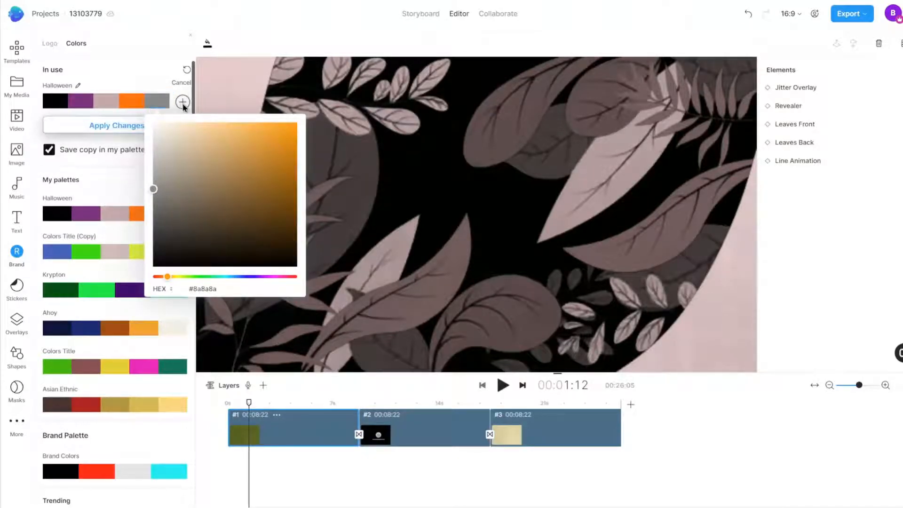
pyautogui.click(182, 102)
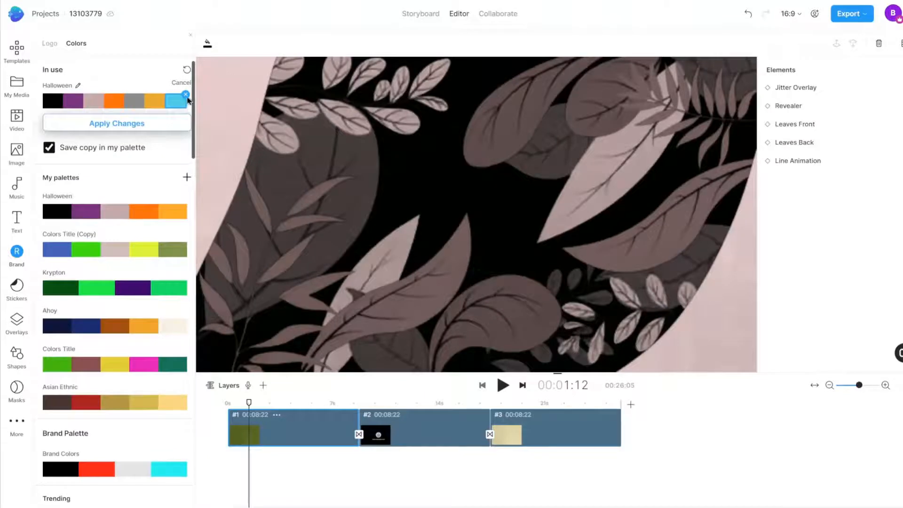
pyautogui.click(185, 94)
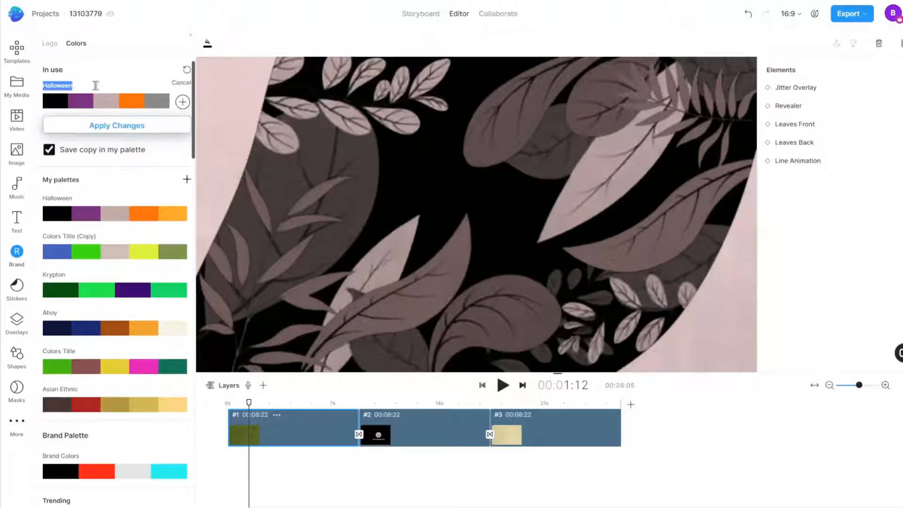
pyautogui.click(49, 149)
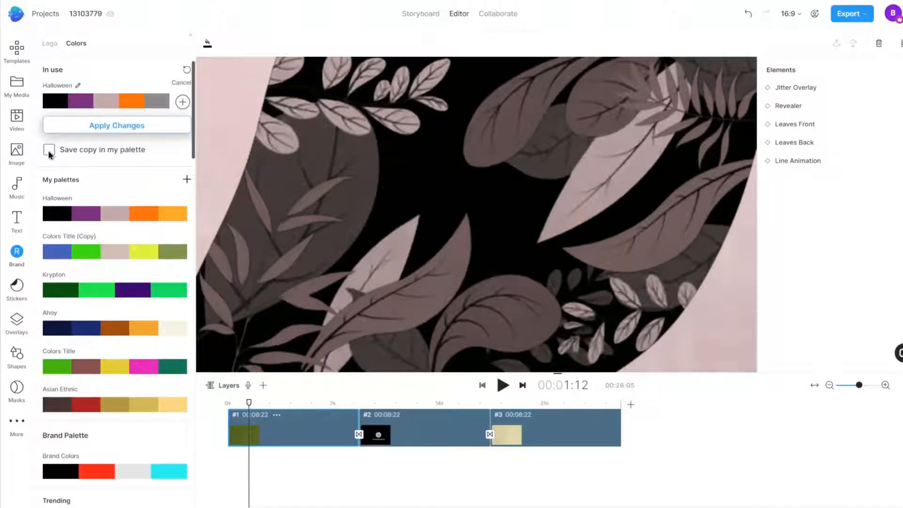
pyautogui.click(49, 149)
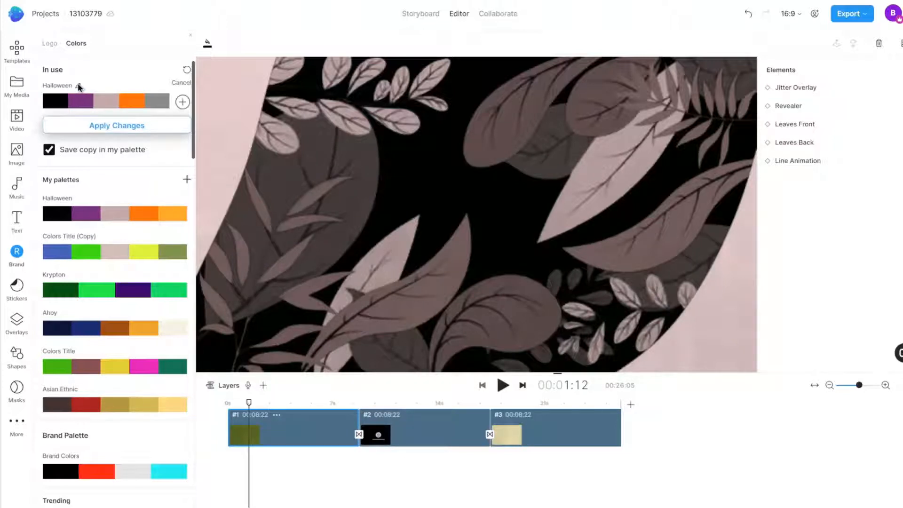
pyautogui.click(116, 126)
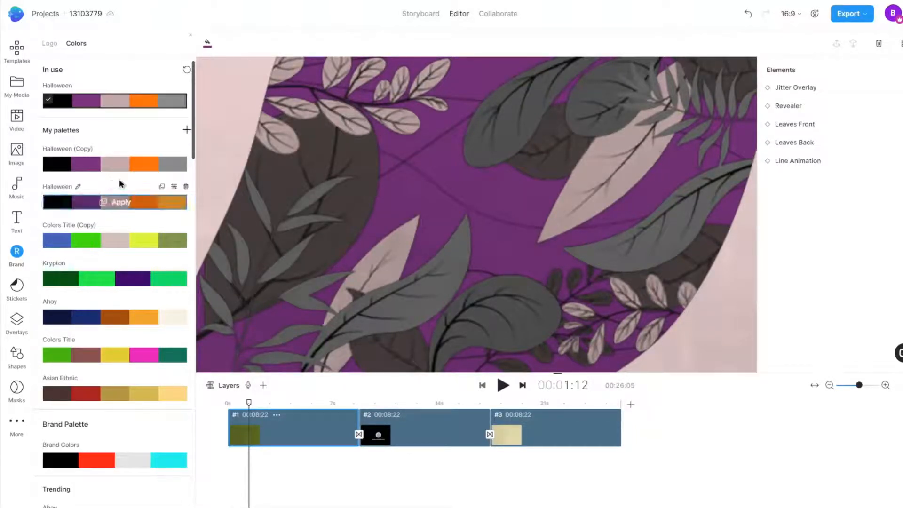
pyautogui.moveTo(186, 131)
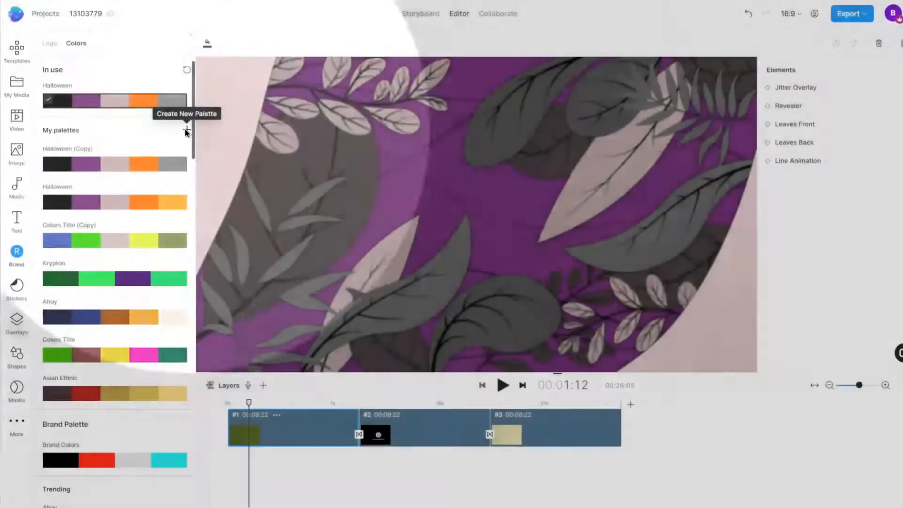
# Start a new custom palette in My palettes and pick its swatch colours.
pyautogui.click(186, 129)
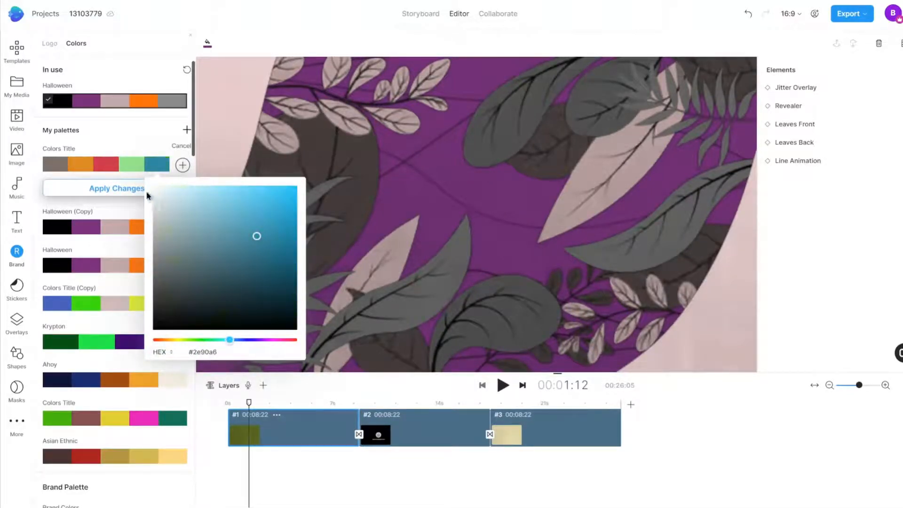
pyautogui.click(115, 188)
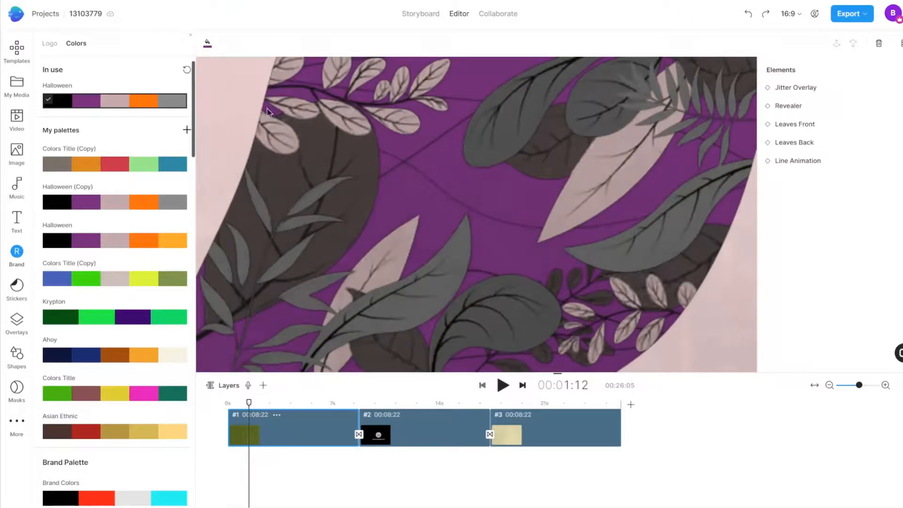
pyautogui.moveTo(187, 69)
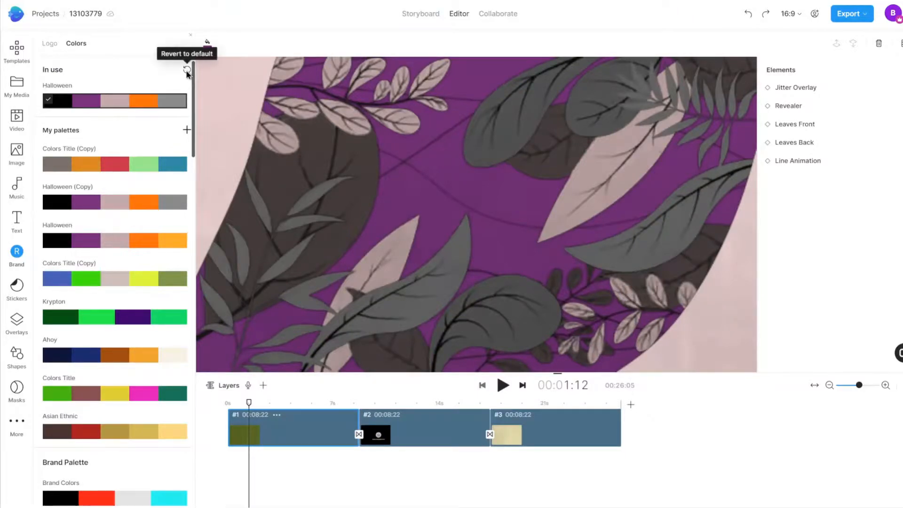
# Revert the scene to the Template Default palette's green and cream colours.
pyautogui.click(186, 70)
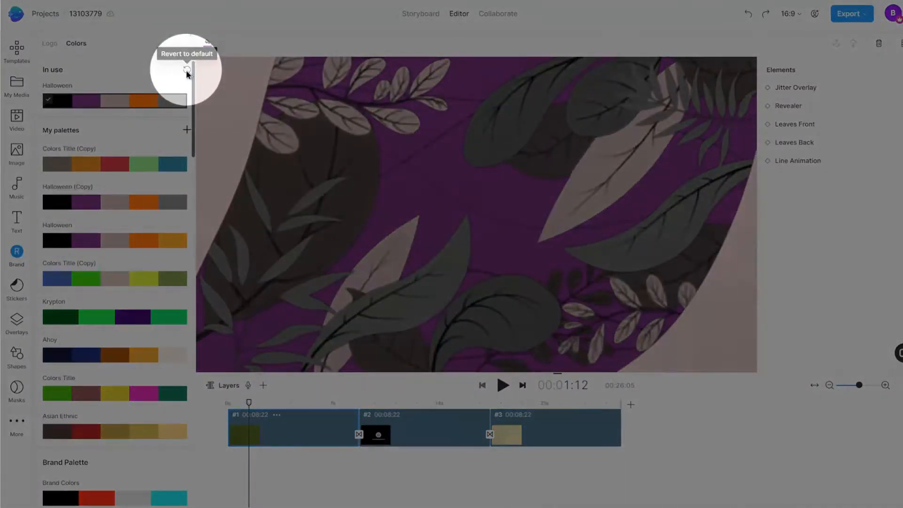
pyautogui.click(186, 75)
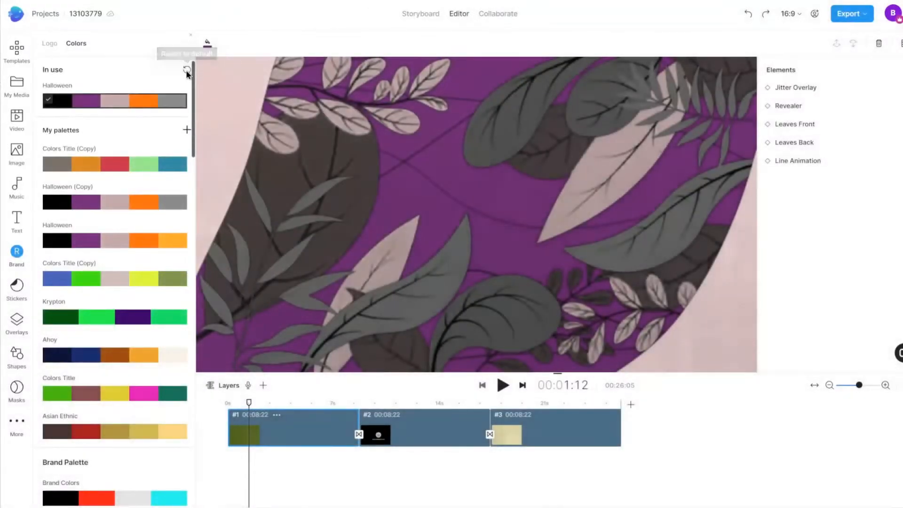
pyautogui.click(184, 72)
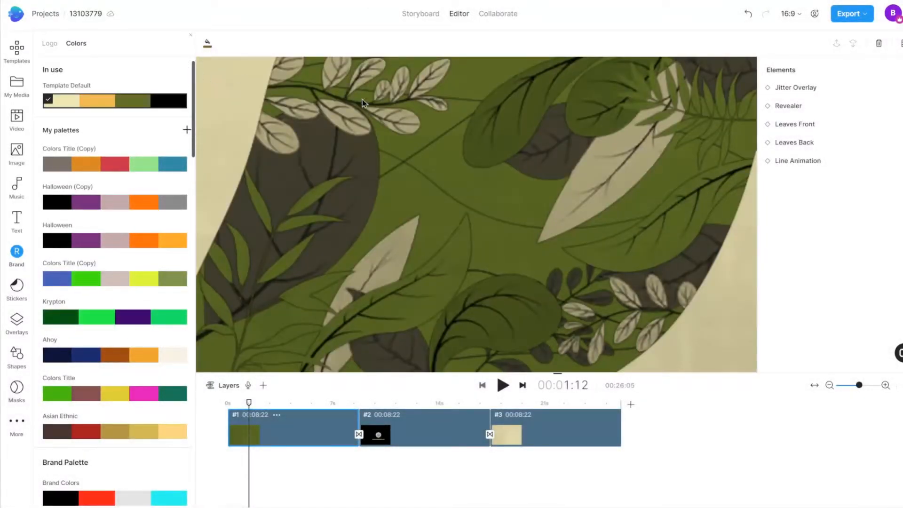
pyautogui.moveTo(323, 152)
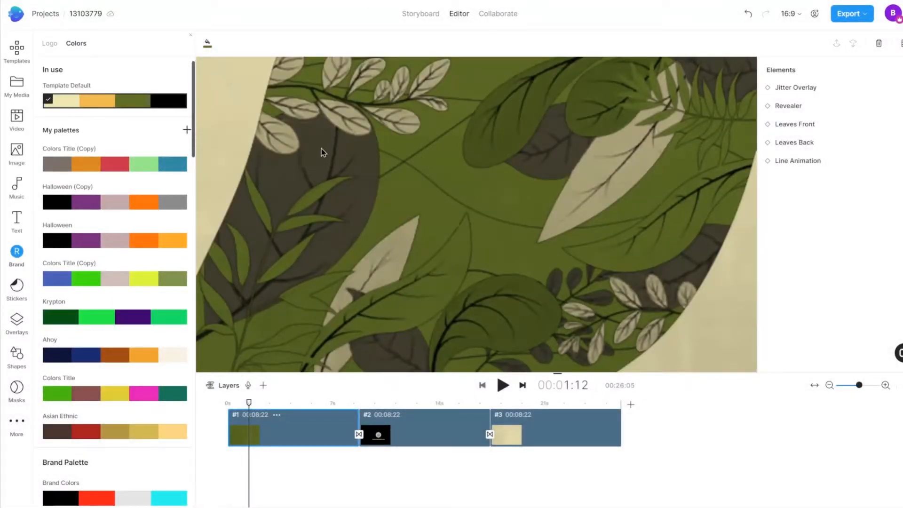